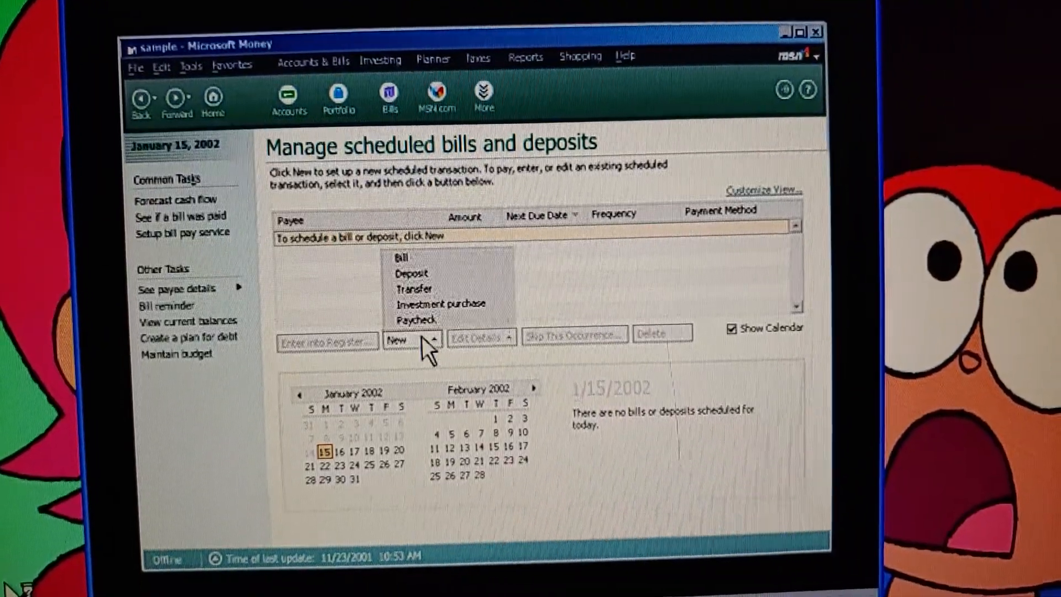
Advance the Money tour past scheduled bills and deposits to the Create a Budget chapter.
{"action": "left_click", "coordinate": [401, 258]}
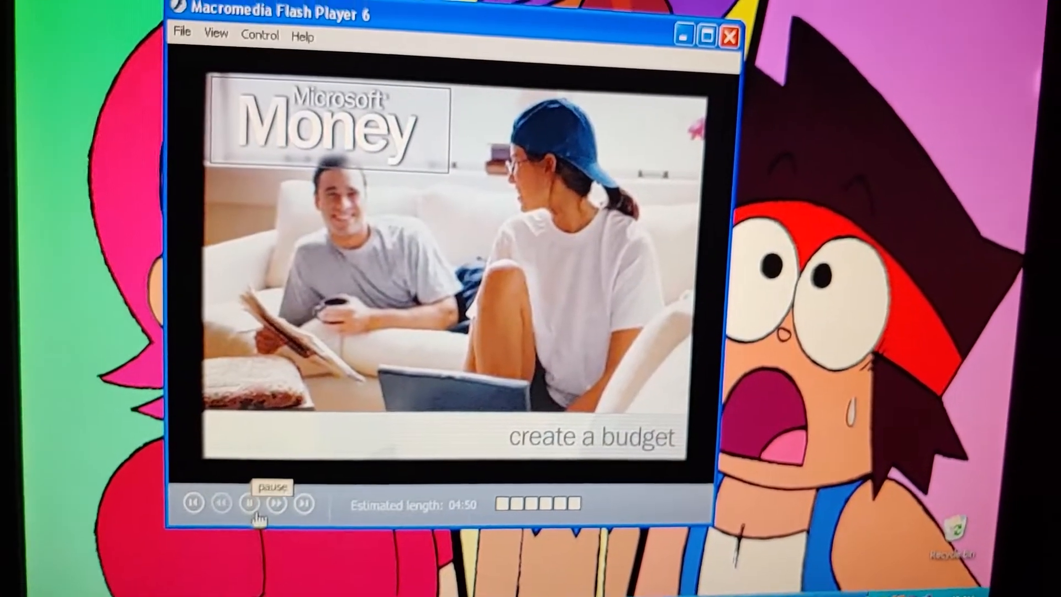
Continue the budget chapter until the Money Home page shows favorite accounts and priorities.
{"action": "left_click", "coordinate": [252, 503]}
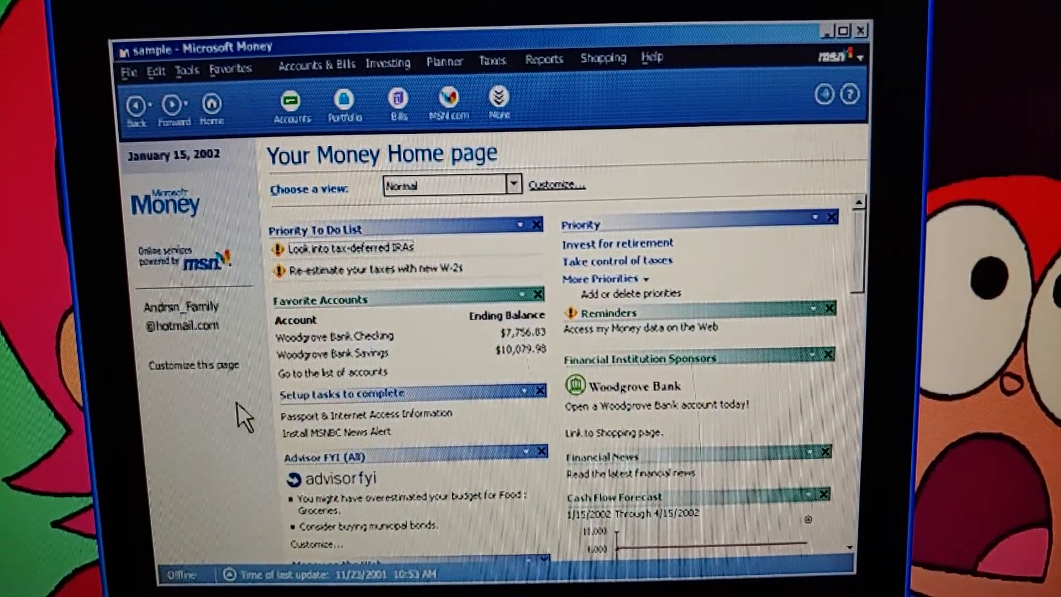
Move the tour into Planner > Budget Planner, reaching Learn about the budget with Autobudget.
{"action": "left_click", "coordinate": [423, 55]}
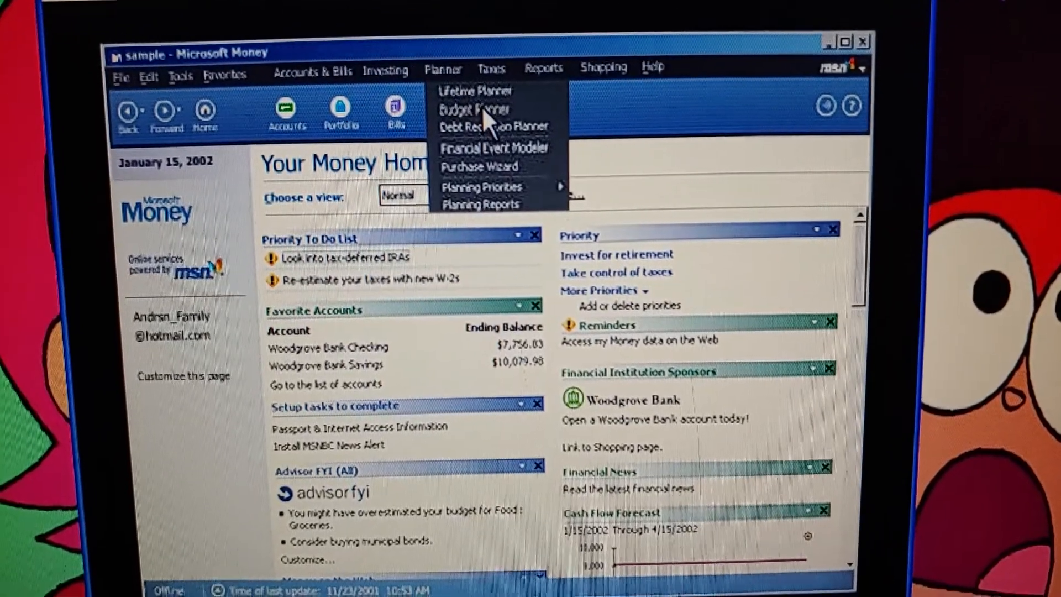
{"action": "left_click", "coordinate": [476, 109]}
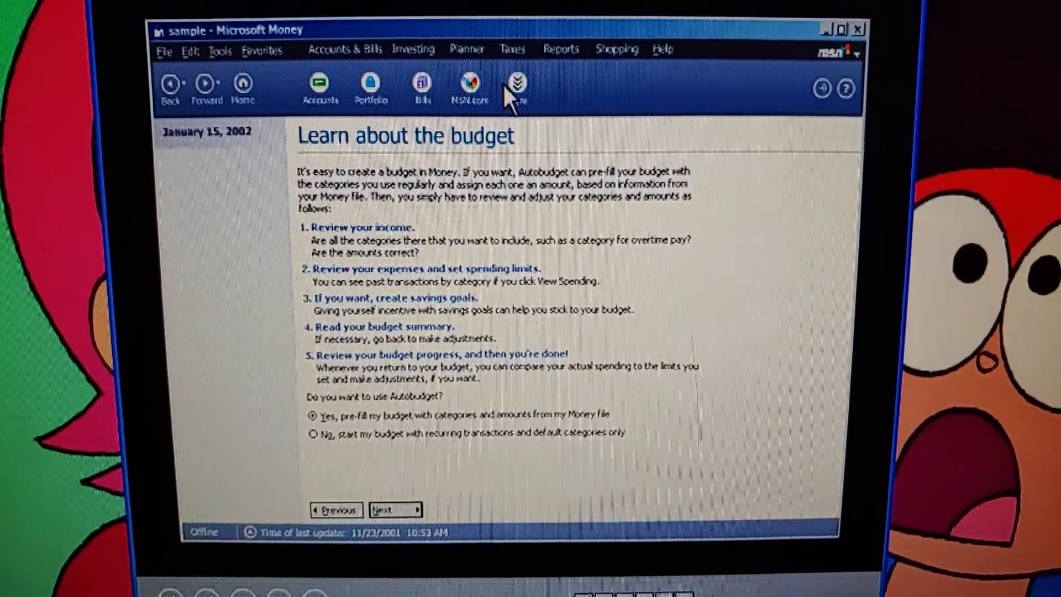
{"action": "left_click", "coordinate": [395, 510]}
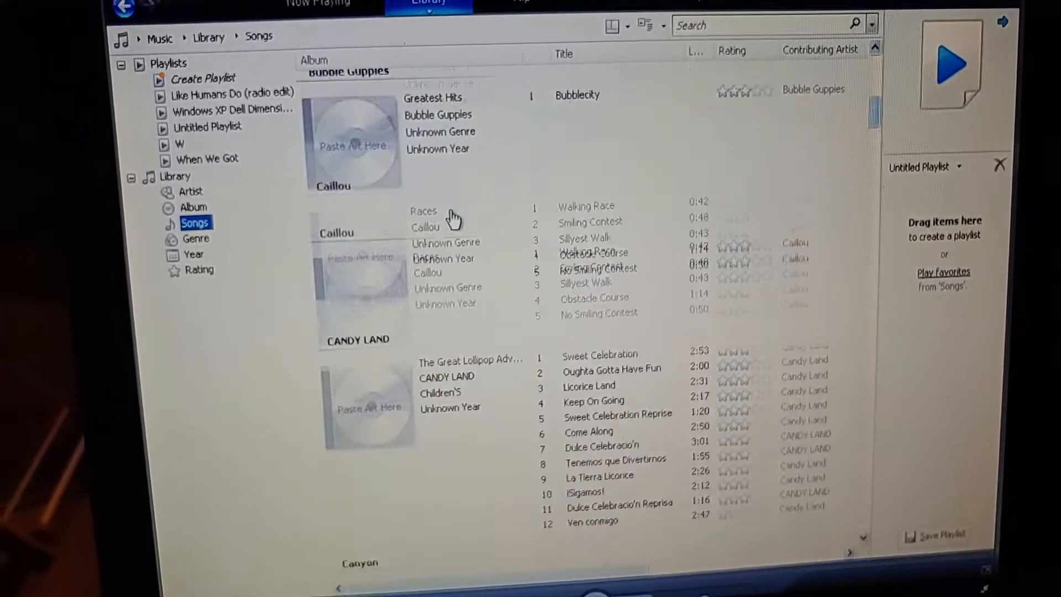
Scroll the Songs library past Caillou and Candy Land to the Playhouse Disney album.
{"action": "scroll", "scroll_direction": "down", "scroll_amount": 3}
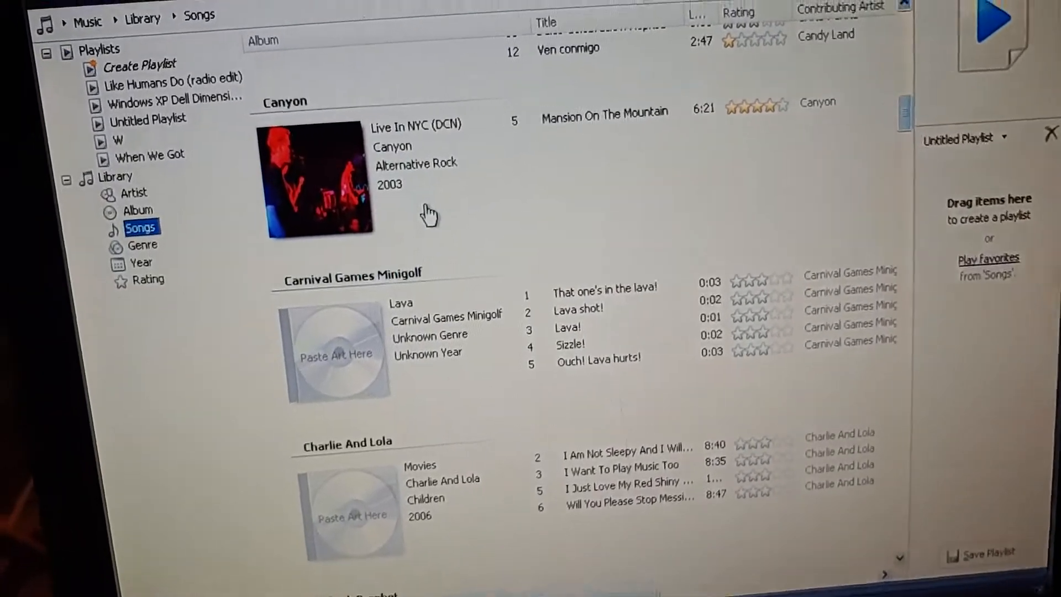
{"action": "scroll", "scroll_direction": "down", "scroll_amount": 3}
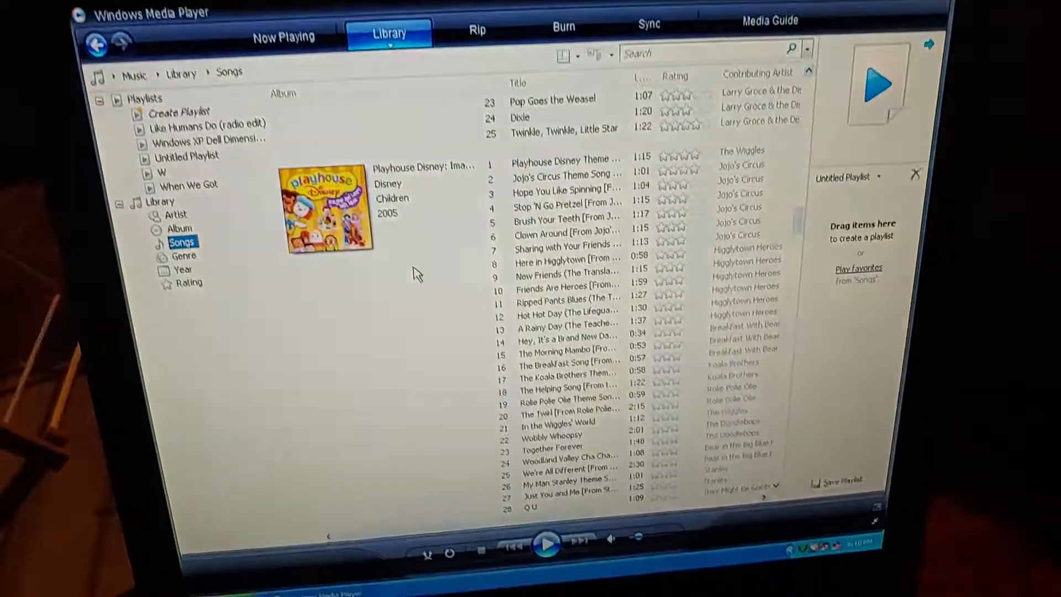
Scroll the Songs list past Mitch Miller, Sesame Street and Slobberbone to Vic Chesnutt.
{"action": "scroll", "scroll_direction": "down", "scroll_amount": 3}
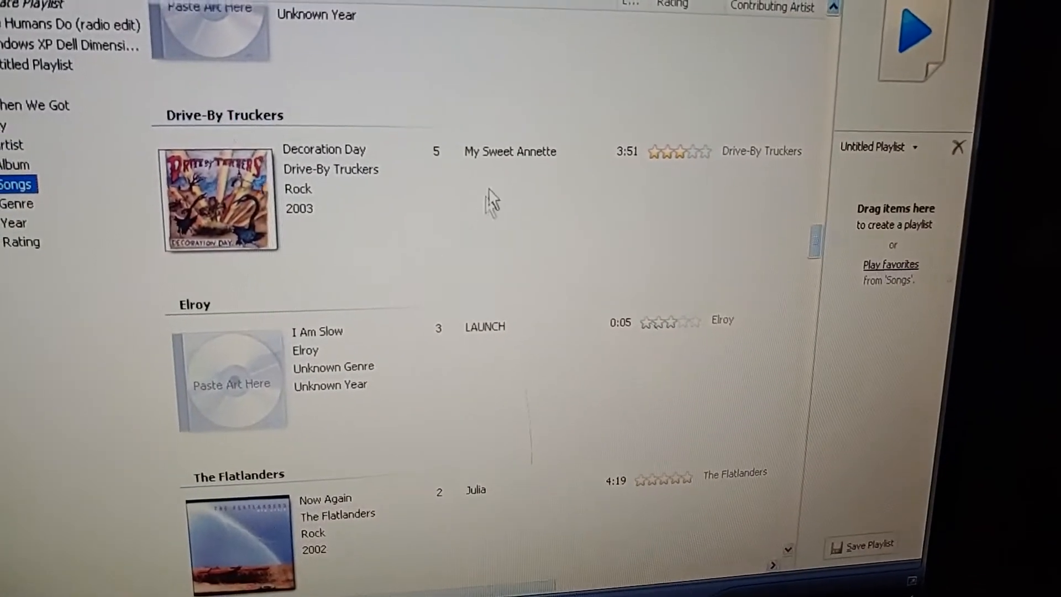
{"action": "scroll", "scroll_direction": "down", "scroll_amount": 3}
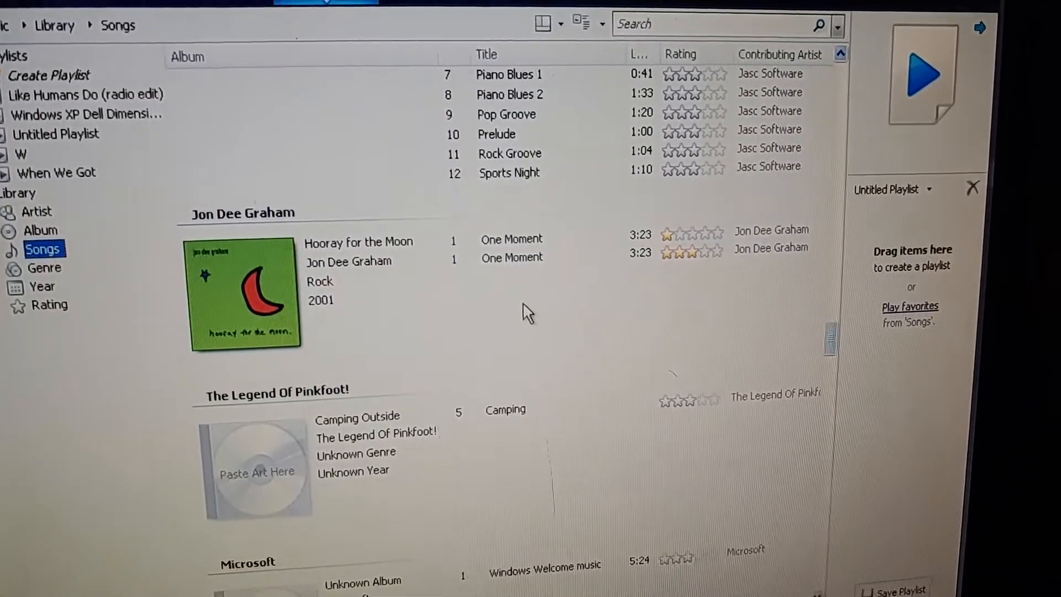
{"action": "scroll", "scroll_direction": "down", "scroll_amount": 3}
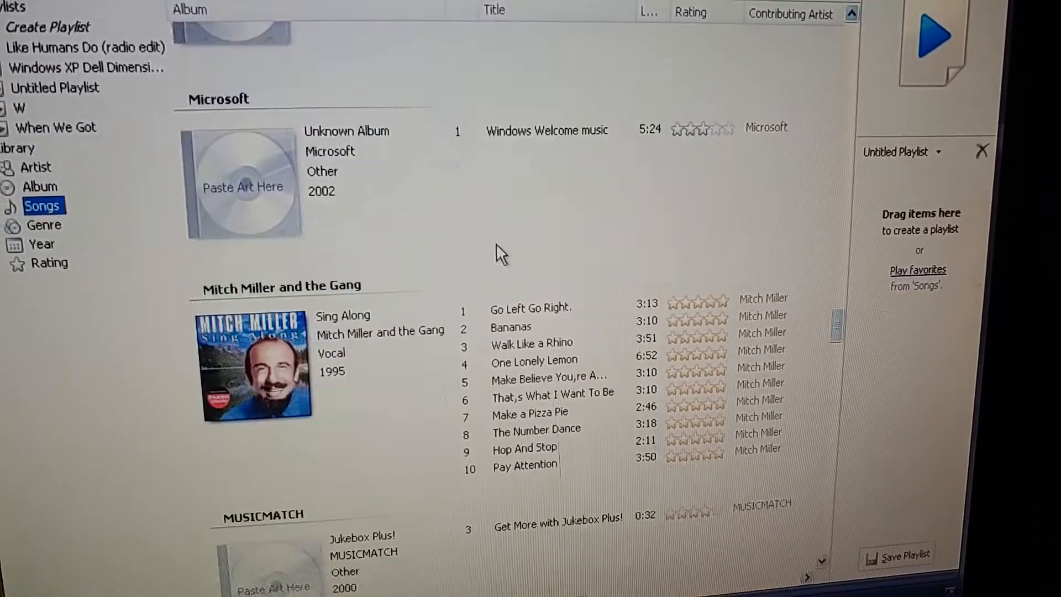
{"action": "scroll", "scroll_direction": "down", "scroll_amount": 3}
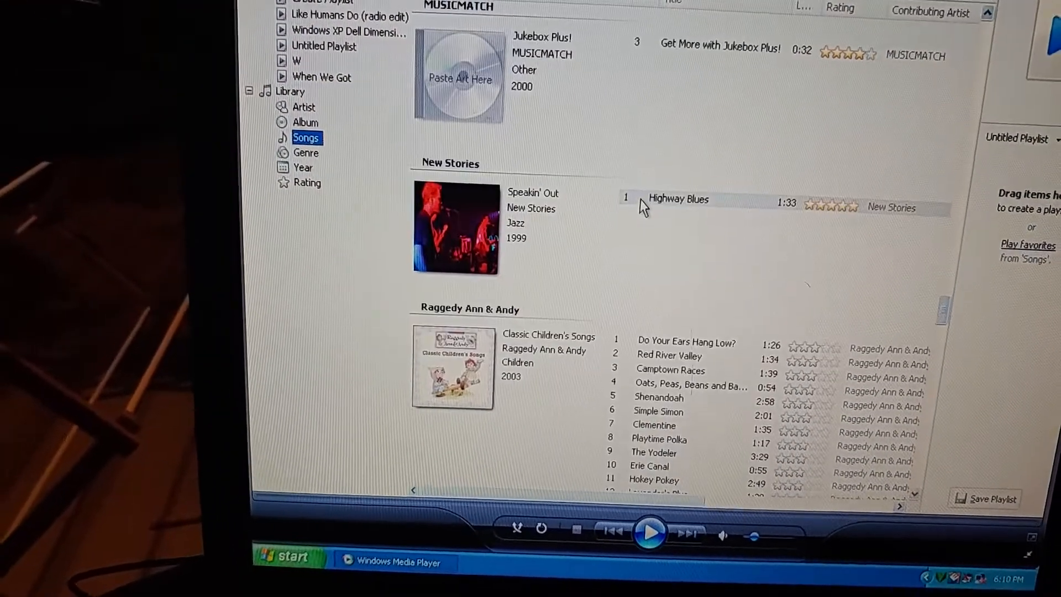
{"action": "scroll", "scroll_direction": "down", "scroll_amount": 3}
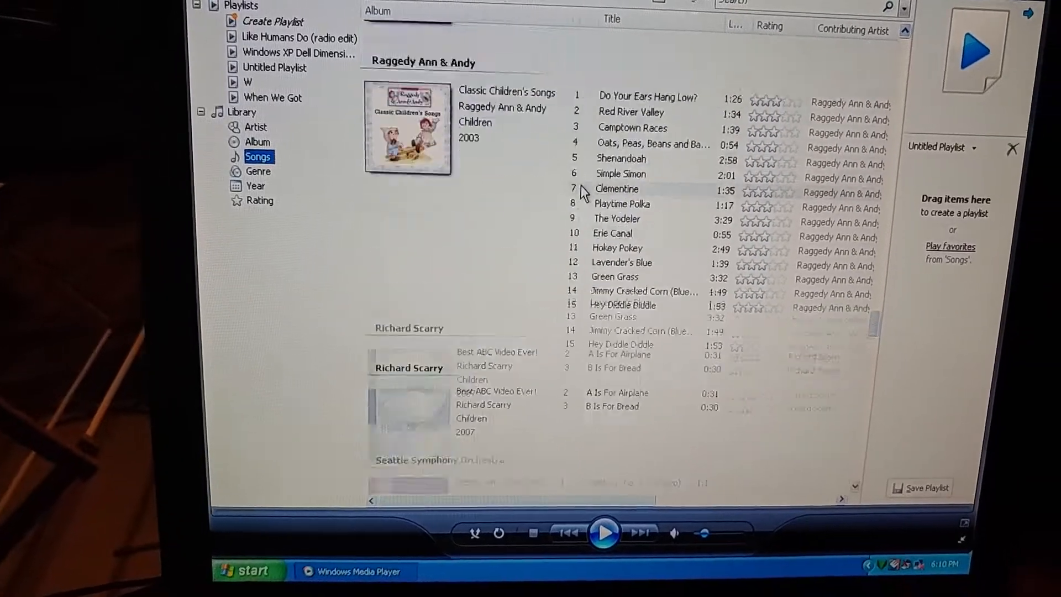
{"action": "scroll", "scroll_direction": "up", "scroll_amount": 3}
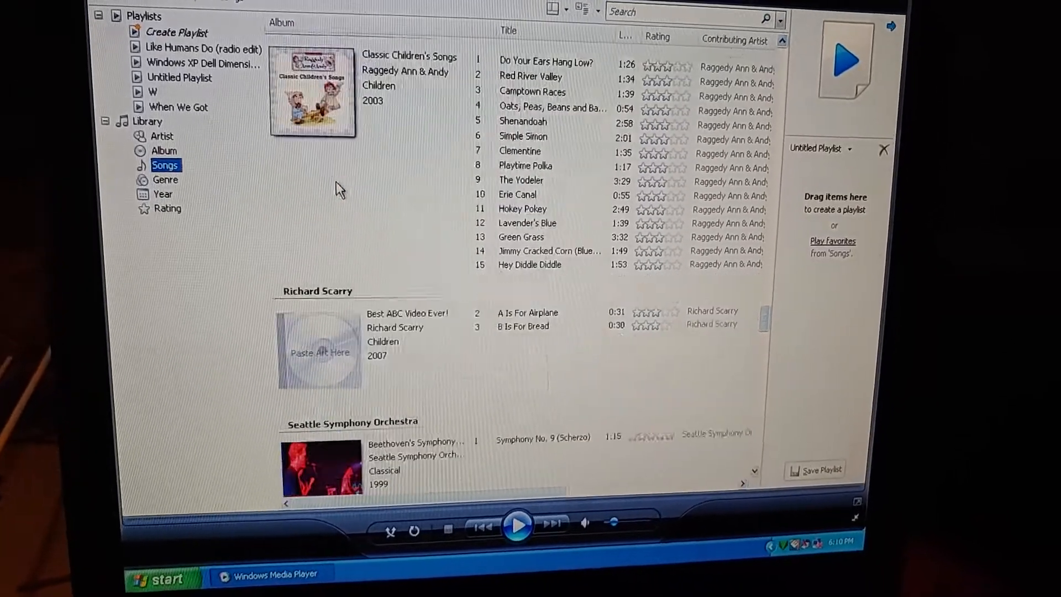
{"action": "scroll", "scroll_direction": "down", "scroll_amount": 3}
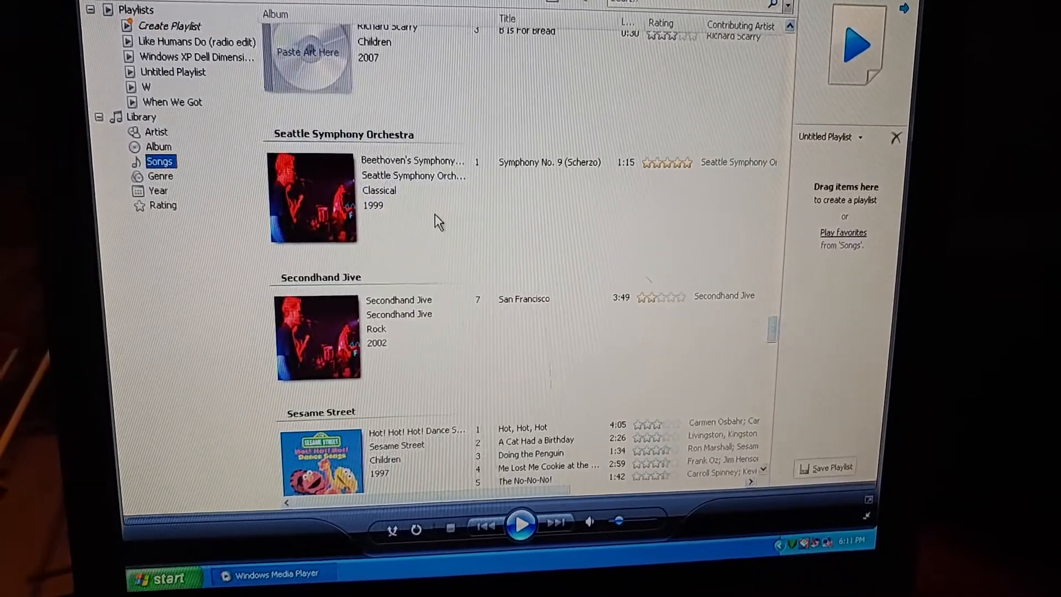
{"action": "scroll", "scroll_direction": "down", "scroll_amount": 3}
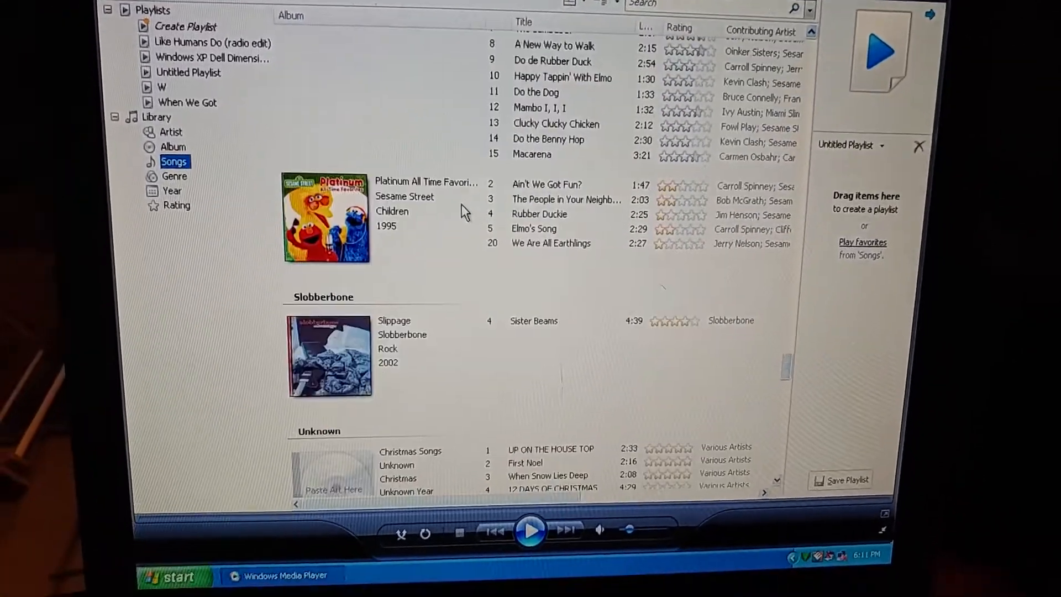
{"action": "scroll", "scroll_direction": "down", "scroll_amount": 3}
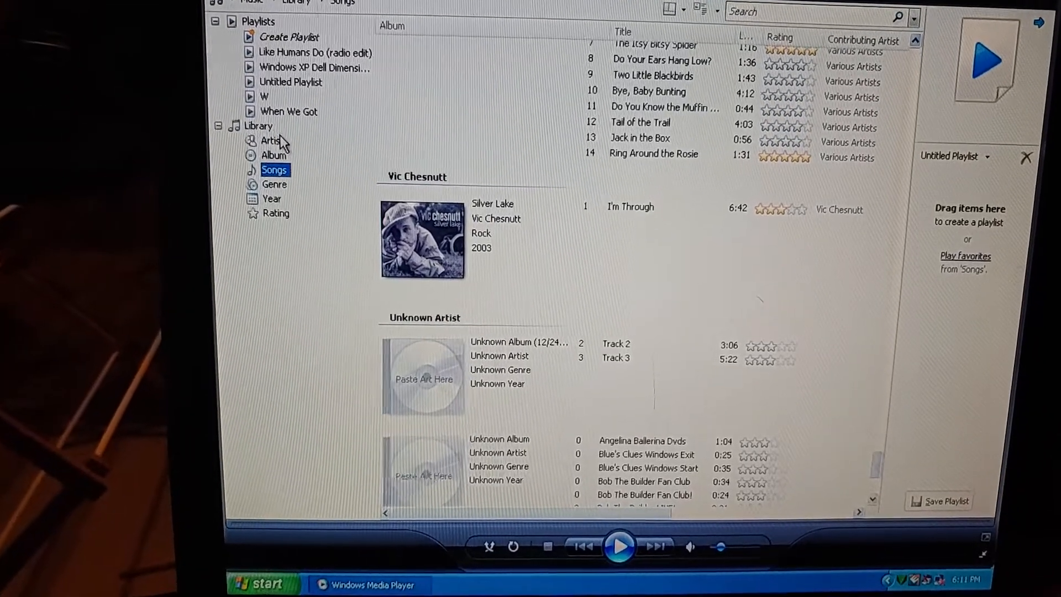
Show the All Video library listing Good Day, Sunshine!, My Movie 1 and xp test.
{"action": "left_click", "coordinate": [271, 140]}
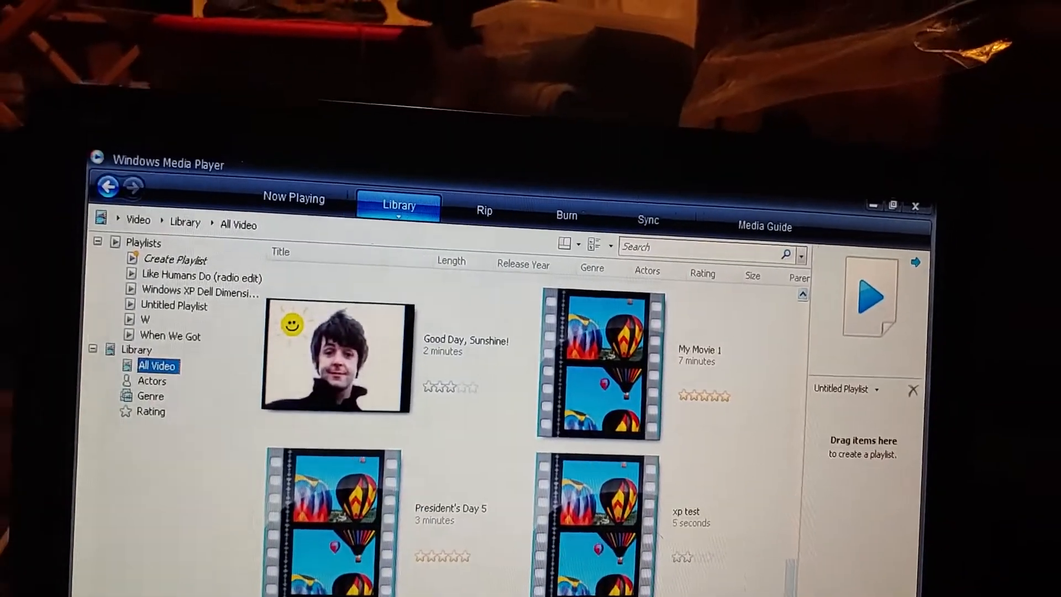
Bring up the Windows Start menu.
{"action": "left_click", "coordinate": [21, 589]}
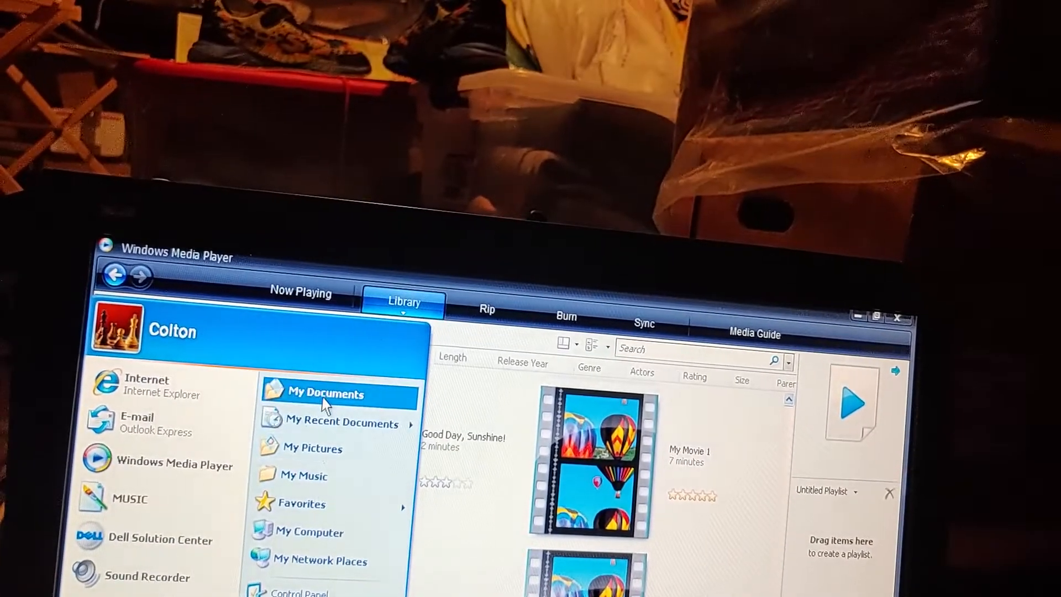
Open My Documents and play DSCF0167.AVI, the martial-arts board-break clip, in QuickTime.
{"action": "left_click", "coordinate": [328, 393]}
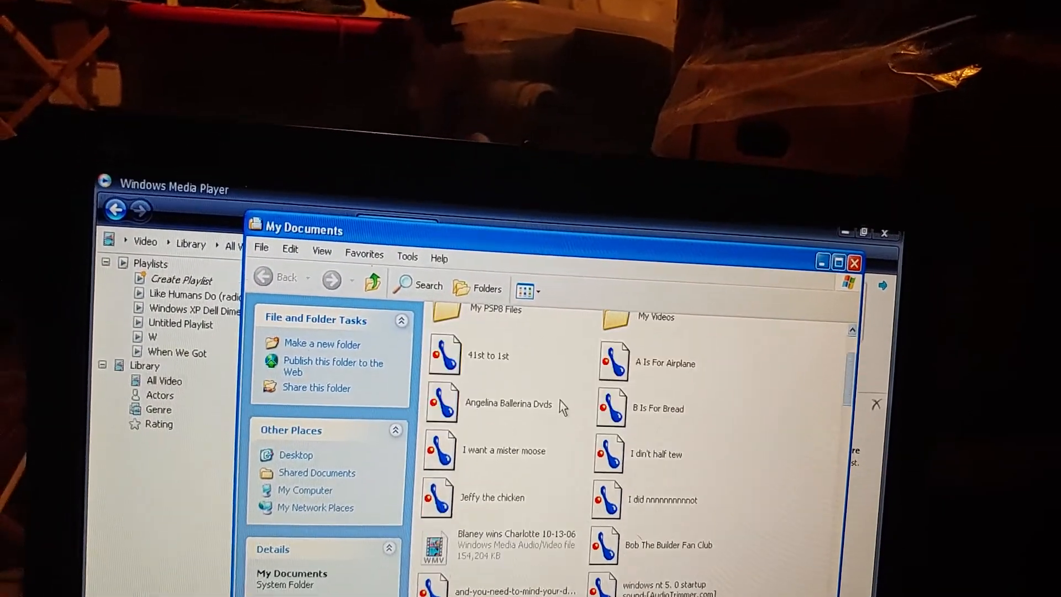
{"action": "scroll", "scroll_direction": "down", "scroll_amount": 3}
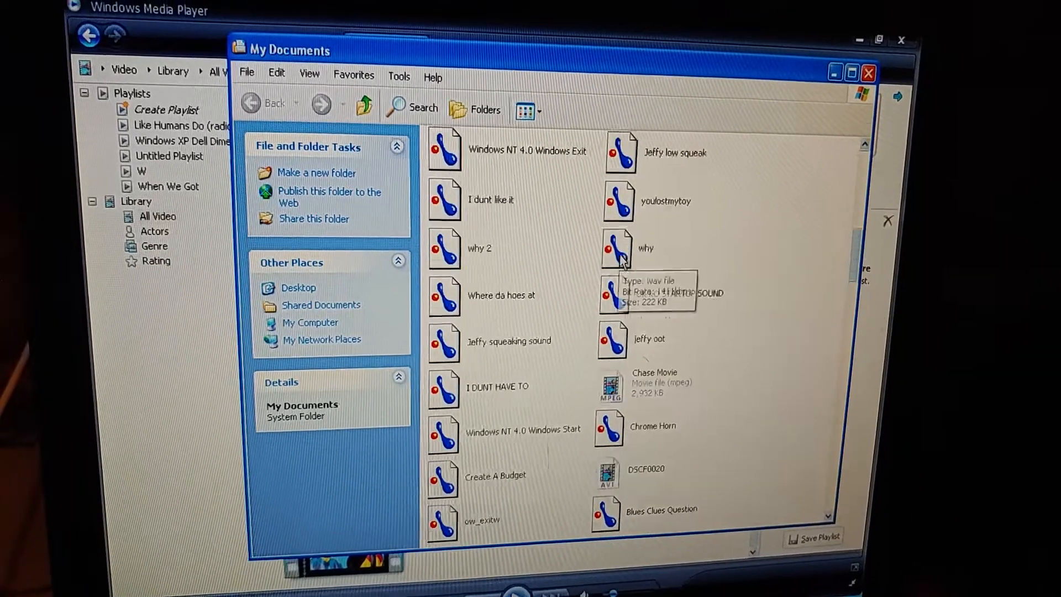
{"action": "scroll", "scroll_direction": "down", "scroll_amount": 3}
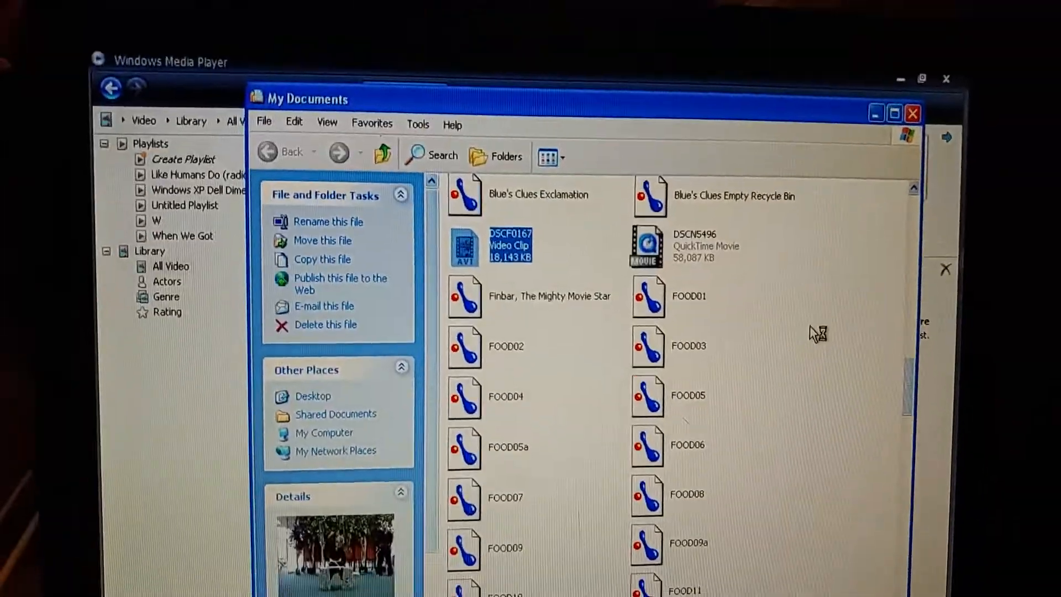
{"action": "double_click", "coordinate": [510, 245]}
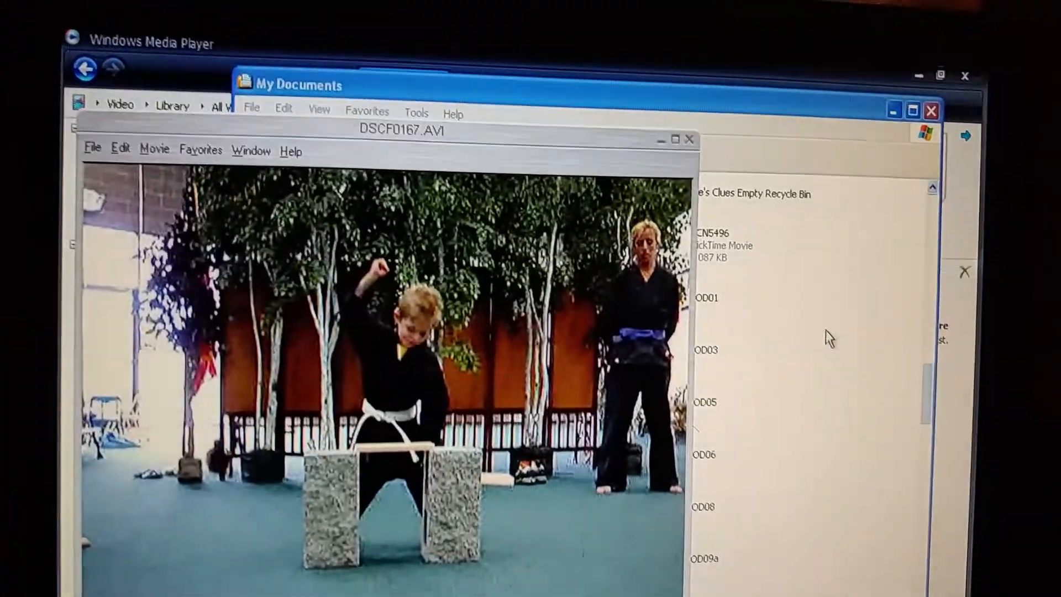